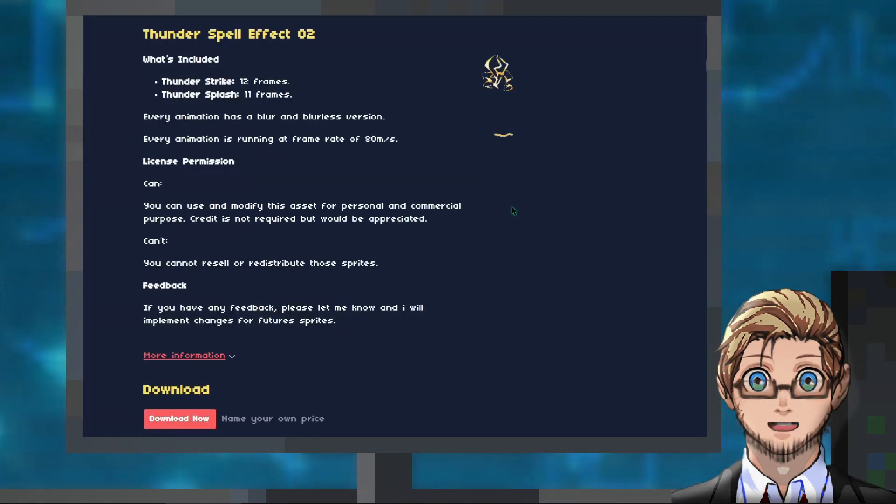
# Switch from the Thunder Spell Effect 02 itch.io page to the Touch the Stars Game Jam announcement
pyautogui.click(498, 72)
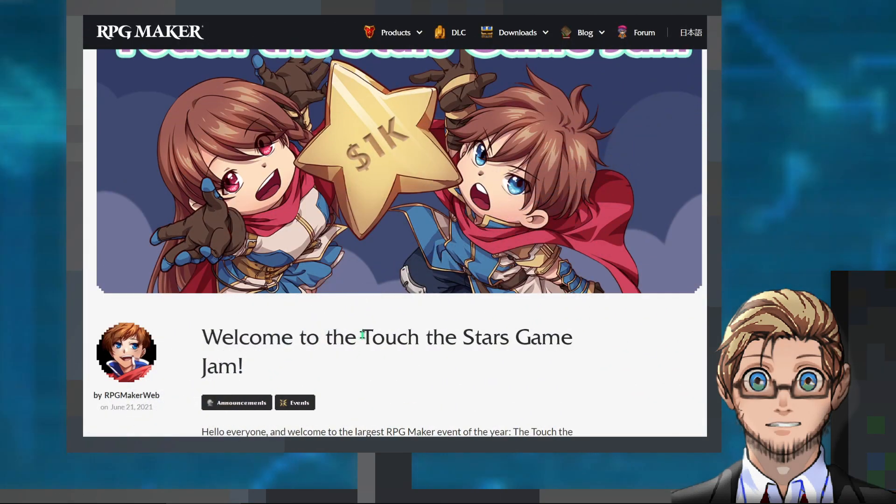
pyautogui.moveTo(361, 336); pyautogui.dragTo(244, 367)
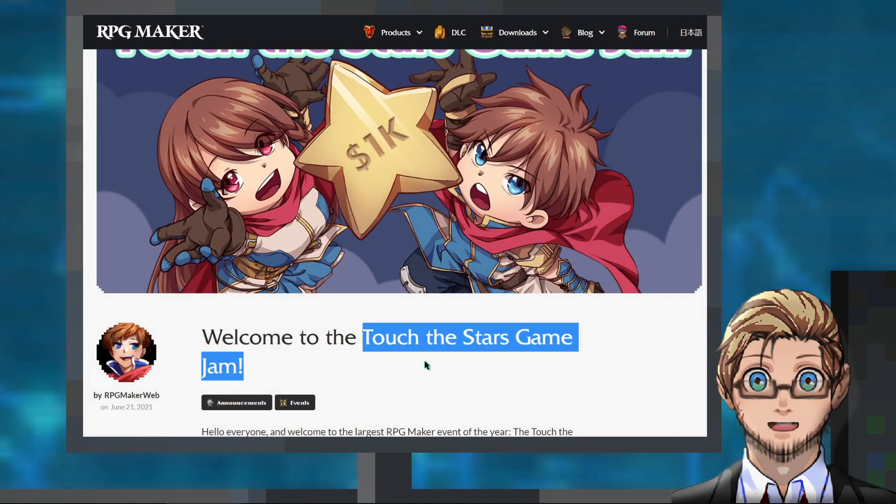
pyautogui.scroll(-3)
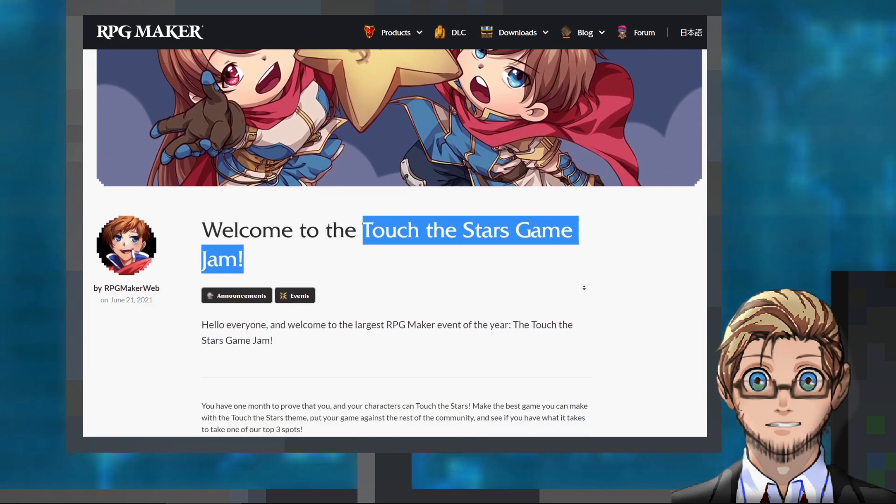
pyautogui.scroll(-3)
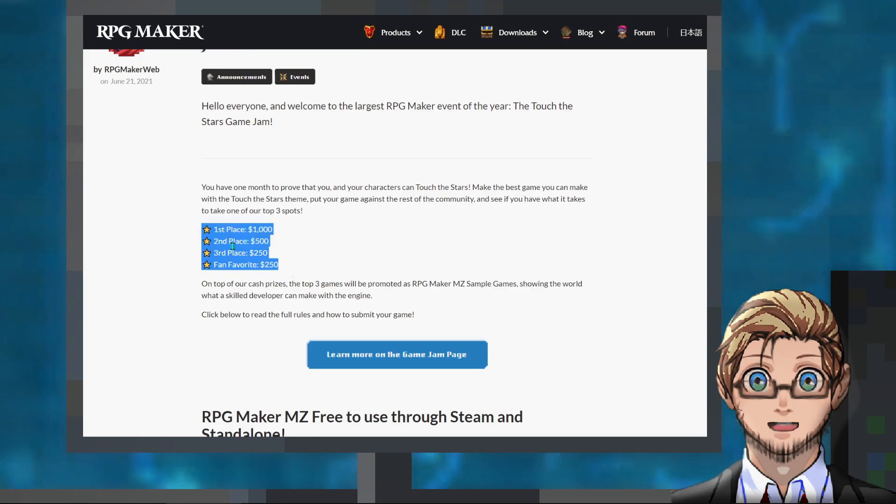
pyautogui.moveTo(343, 283)
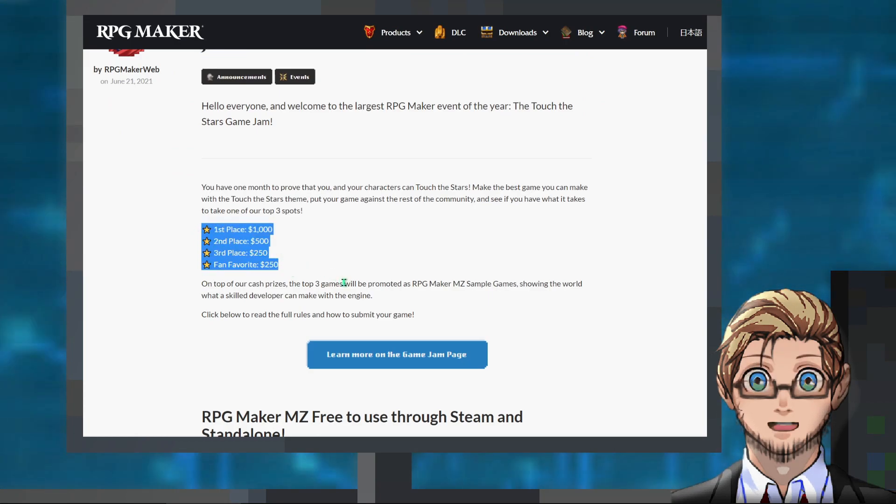
pyautogui.moveTo(342, 283); pyautogui.dragTo(392, 300)
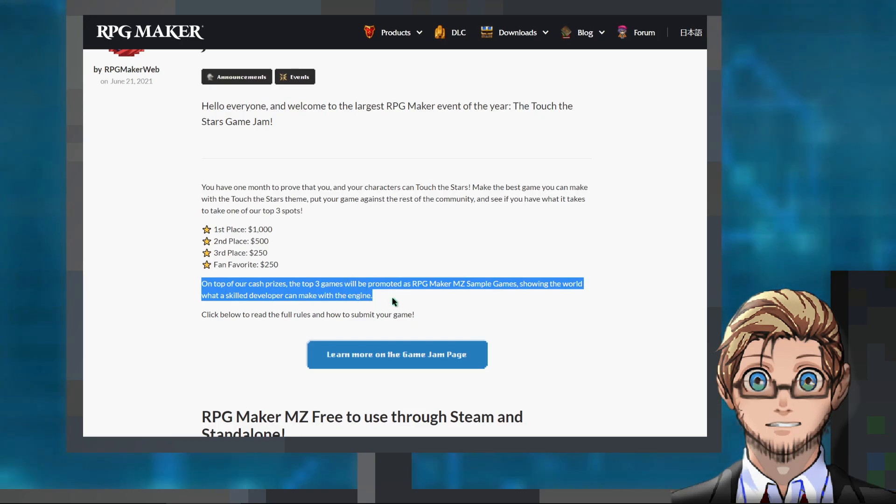
pyautogui.moveTo(478, 310)
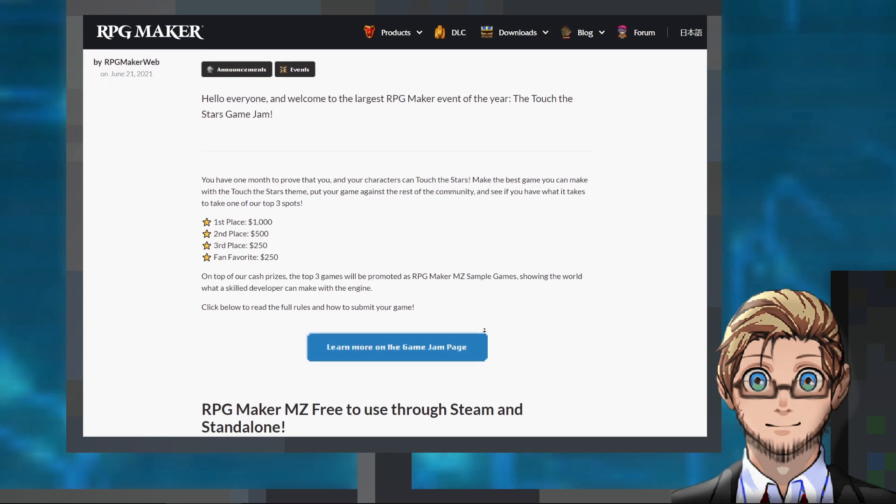
pyautogui.scroll(-3)
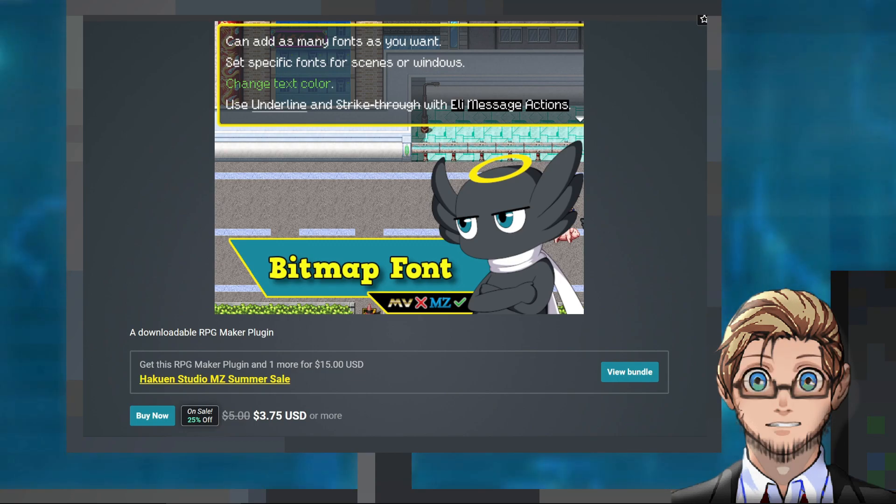
pyautogui.scroll(-3)
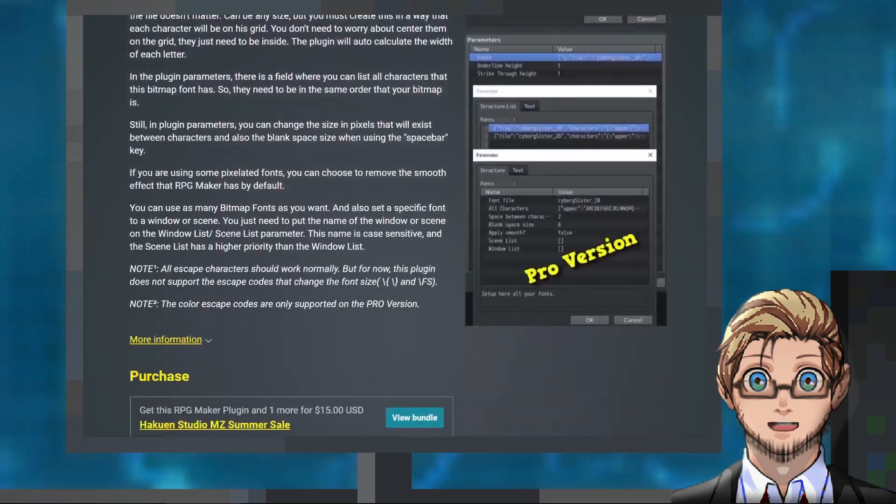
pyautogui.scroll(-3)
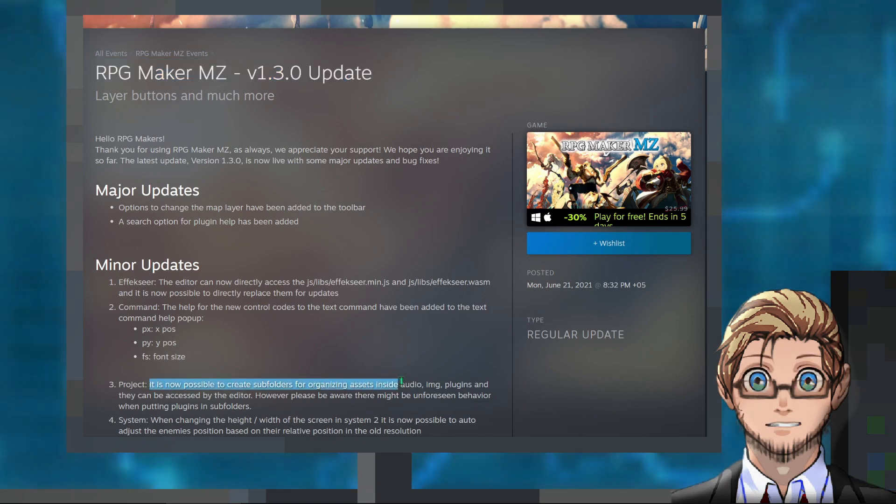
pyautogui.moveTo(400, 383); pyautogui.dragTo(252, 394)
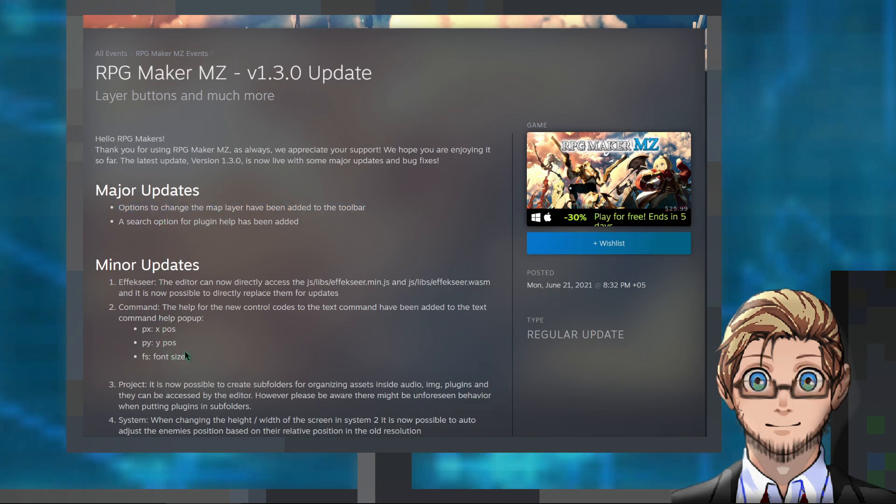
pyautogui.moveTo(142, 329); pyautogui.dragTo(188, 355)
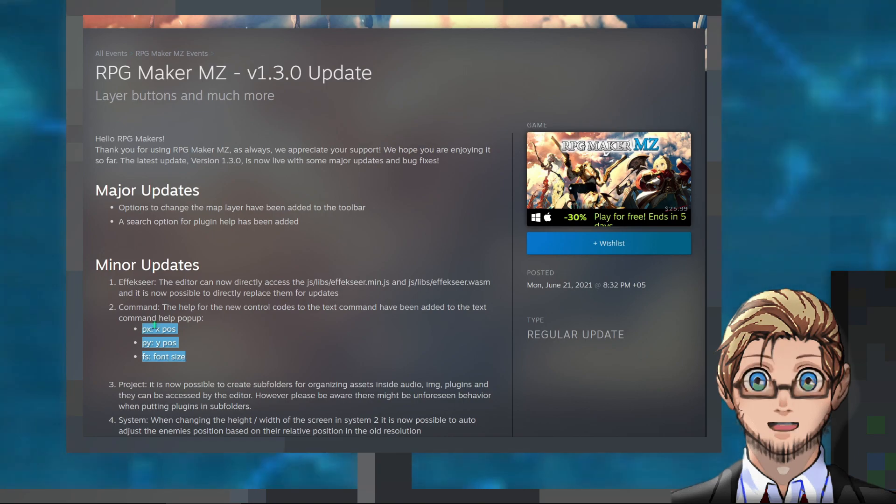
pyautogui.scroll(-3)
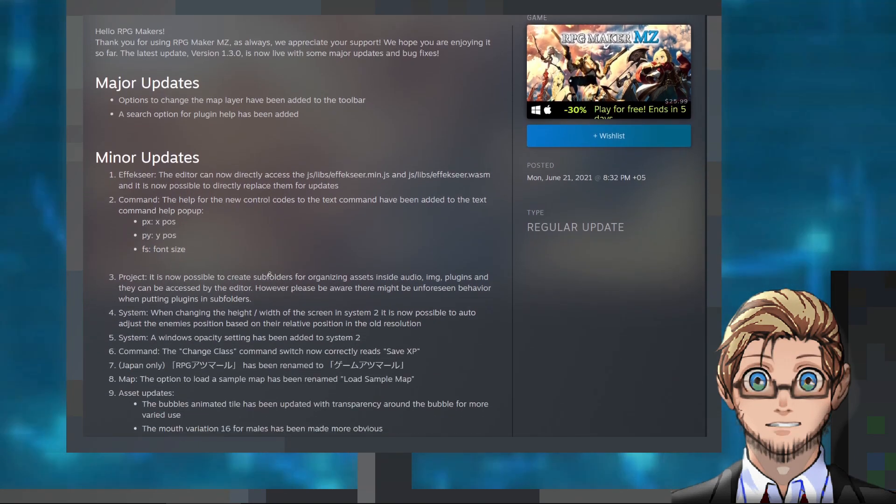
pyautogui.scroll(-3)
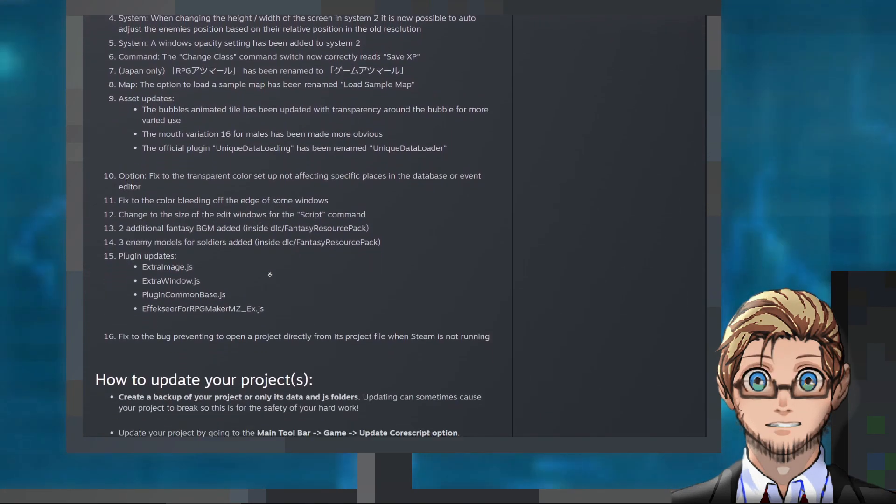
pyautogui.scroll(-3)
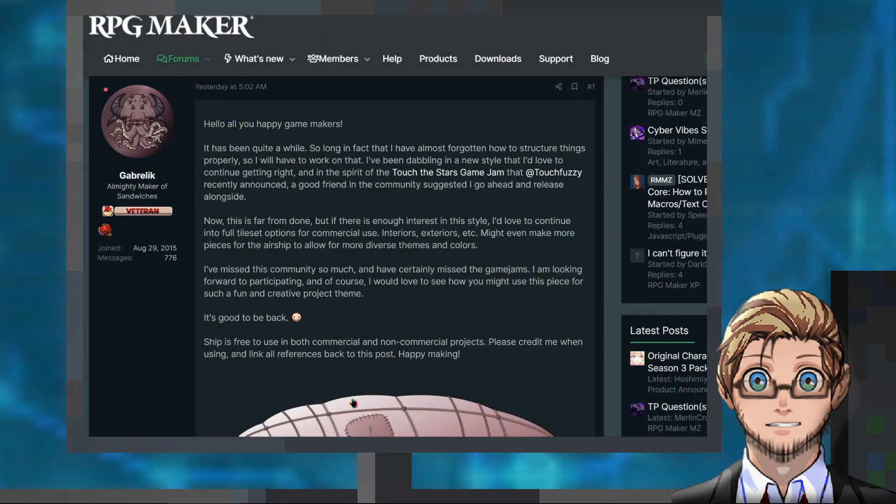
# Enlarge the airship image, close it, then enlarge the Contest Winners Season 3 banner
pyautogui.click(354, 403)
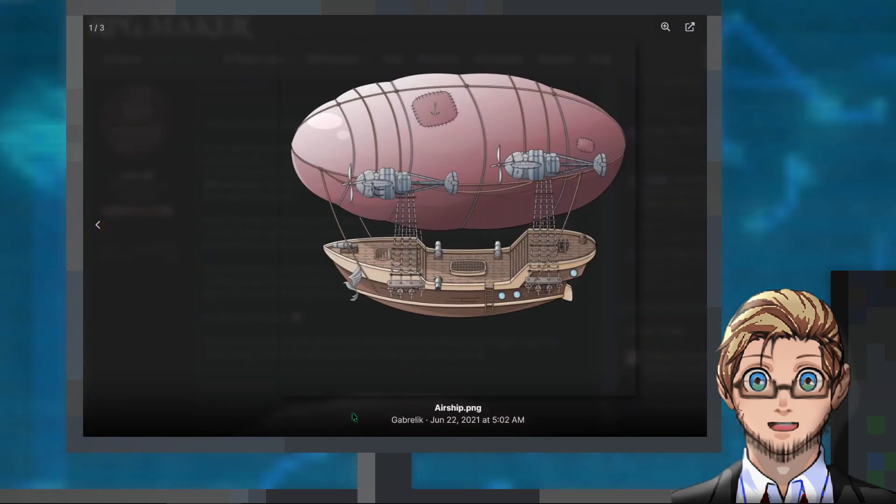
pyautogui.click(352, 417)
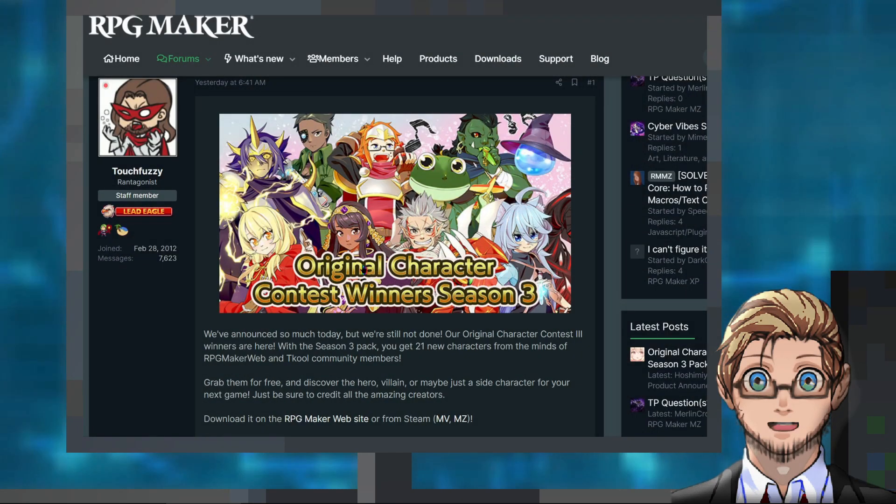
pyautogui.click(394, 213)
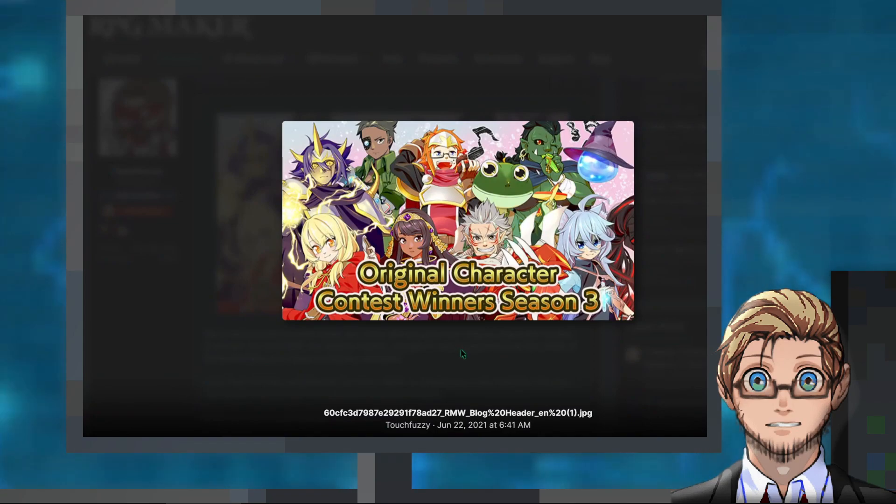